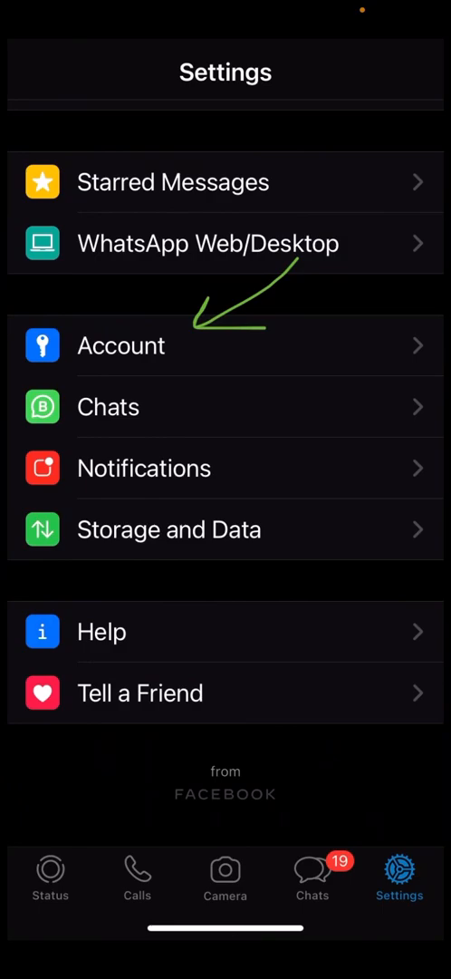
Step: Reach the Two-Step Verification page via Account settings
{"action": "left_click", "coordinate": [120, 344]}
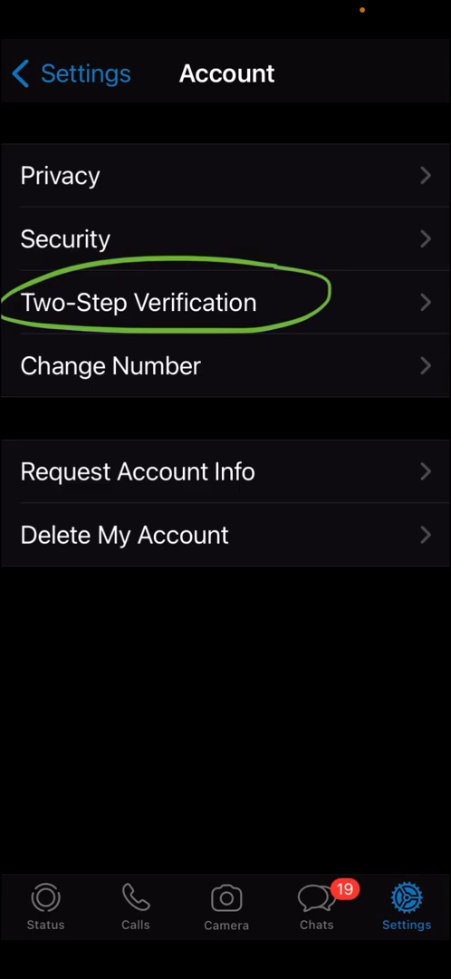
{"action": "left_click", "coordinate": [136, 301]}
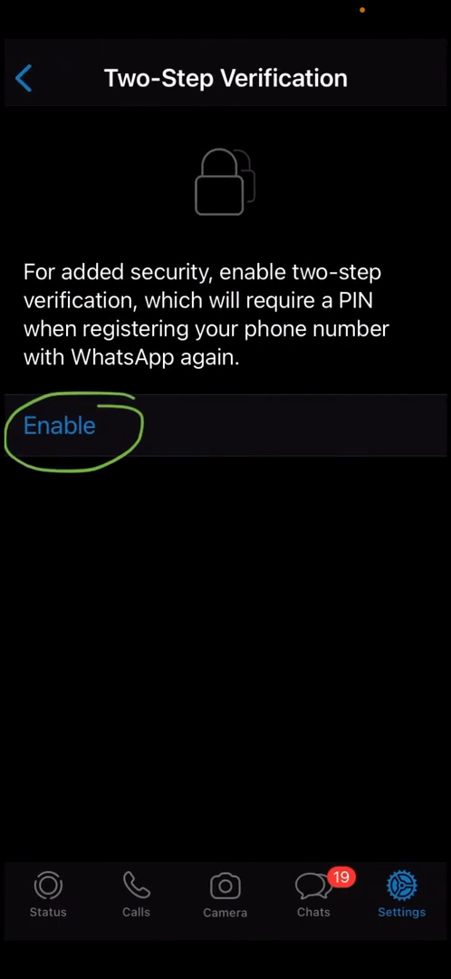
Step: Enable two-step verification and enter the six-digit PIN, confirming it
{"action": "left_click", "coordinate": [58, 425]}
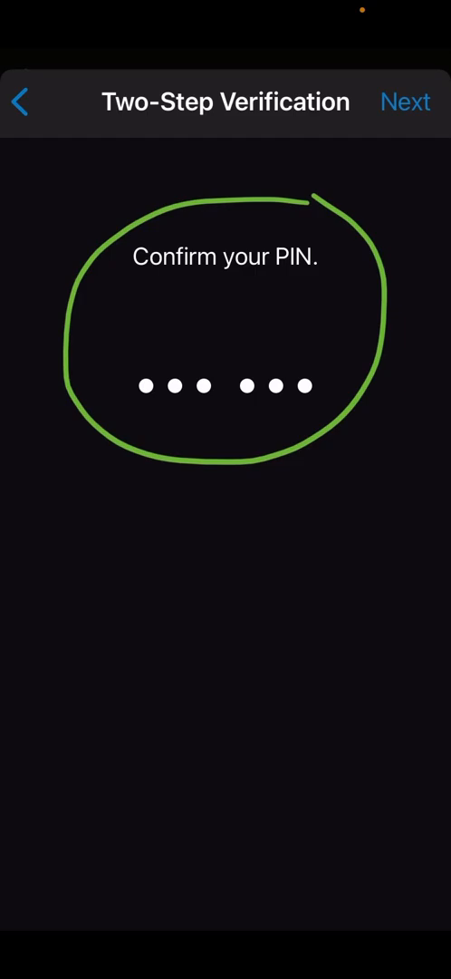
Step: Accept the confirmed PIN and submit the recovery email address for confirmation
{"action": "left_click", "coordinate": [406, 101]}
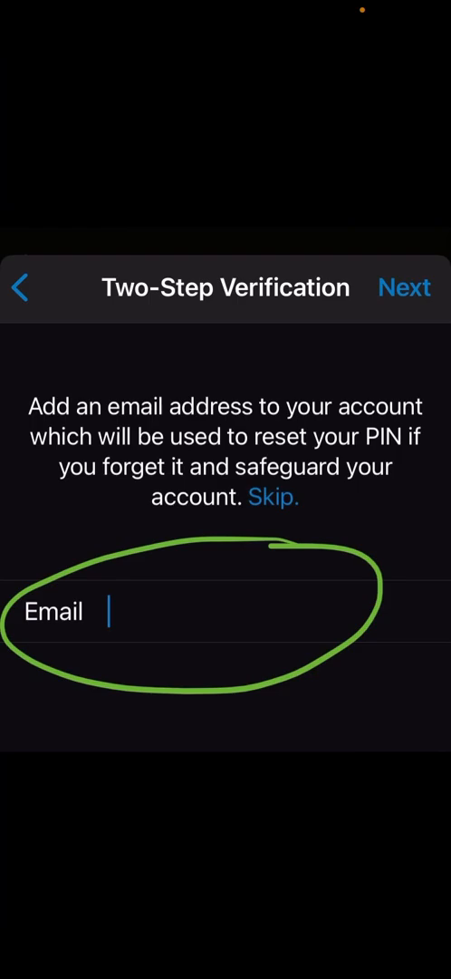
{"action": "left_click", "coordinate": [405, 286]}
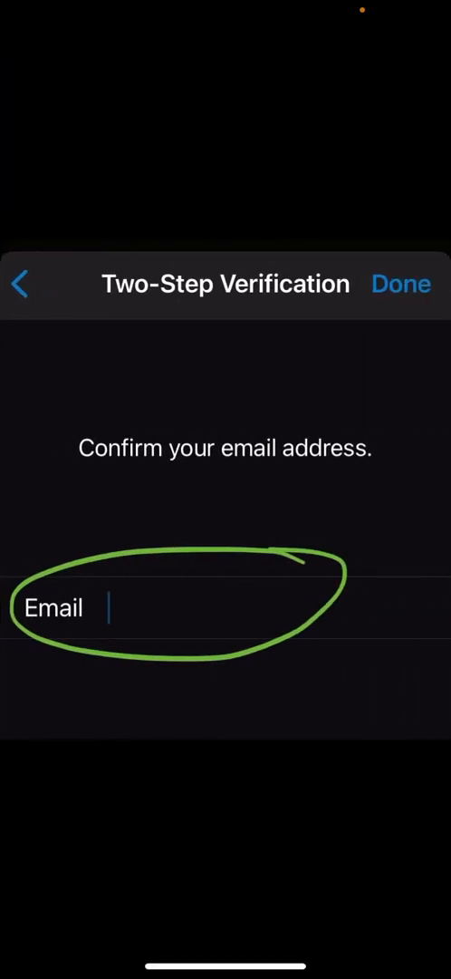